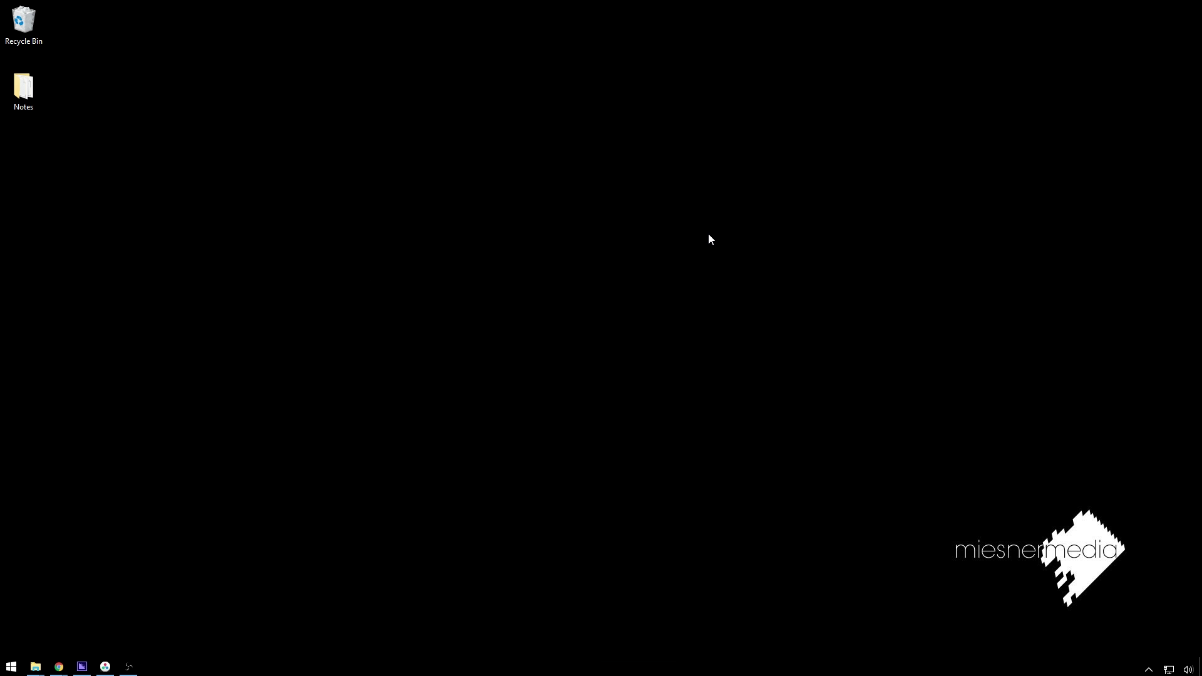
- Bring Resolve forward, review the V2 clip on the Edit page, and return to the Color page
left_click(105, 666)
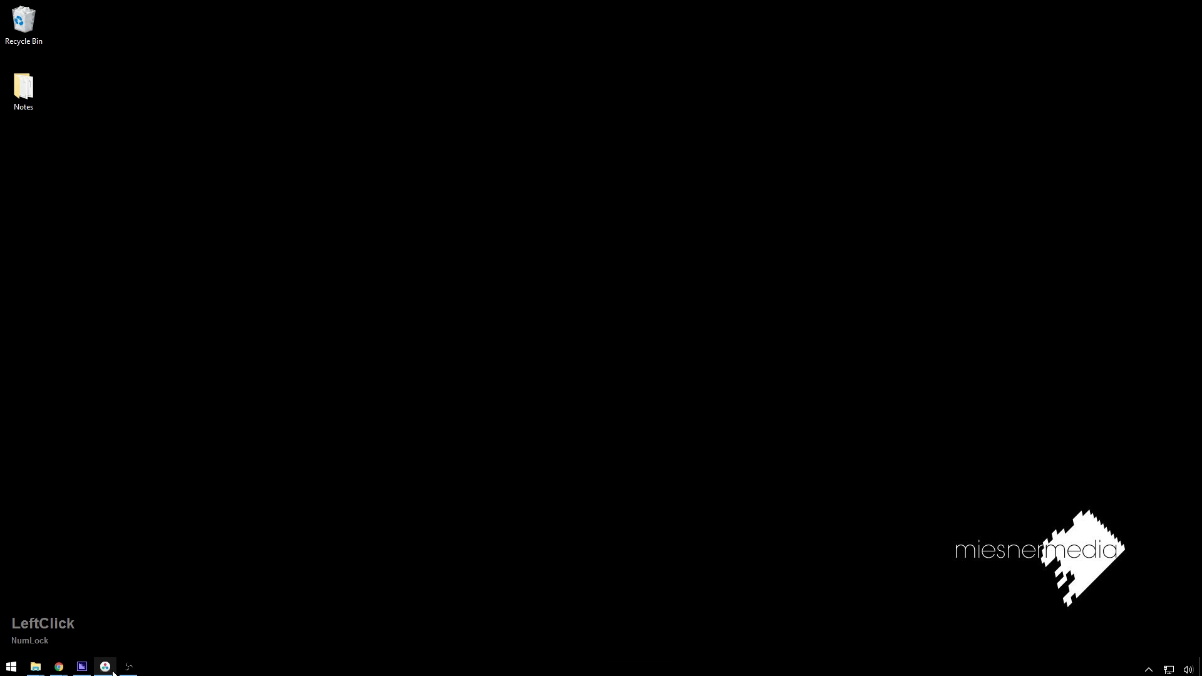
left_click(105, 666)
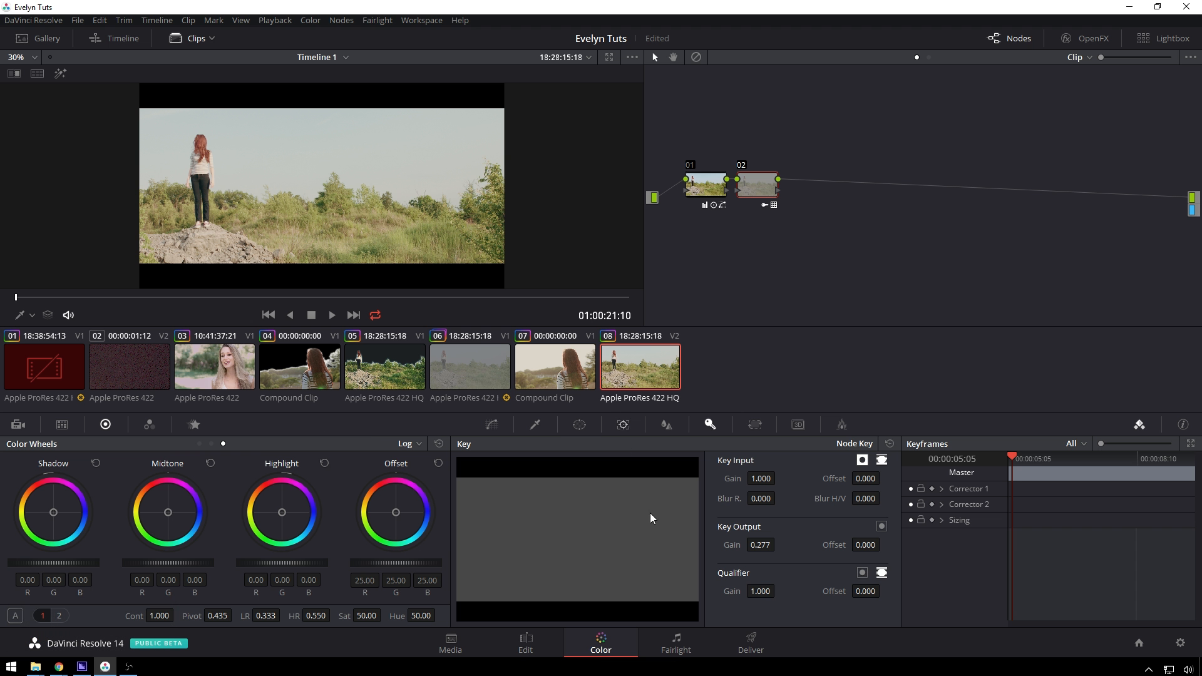
left_click(526, 641)
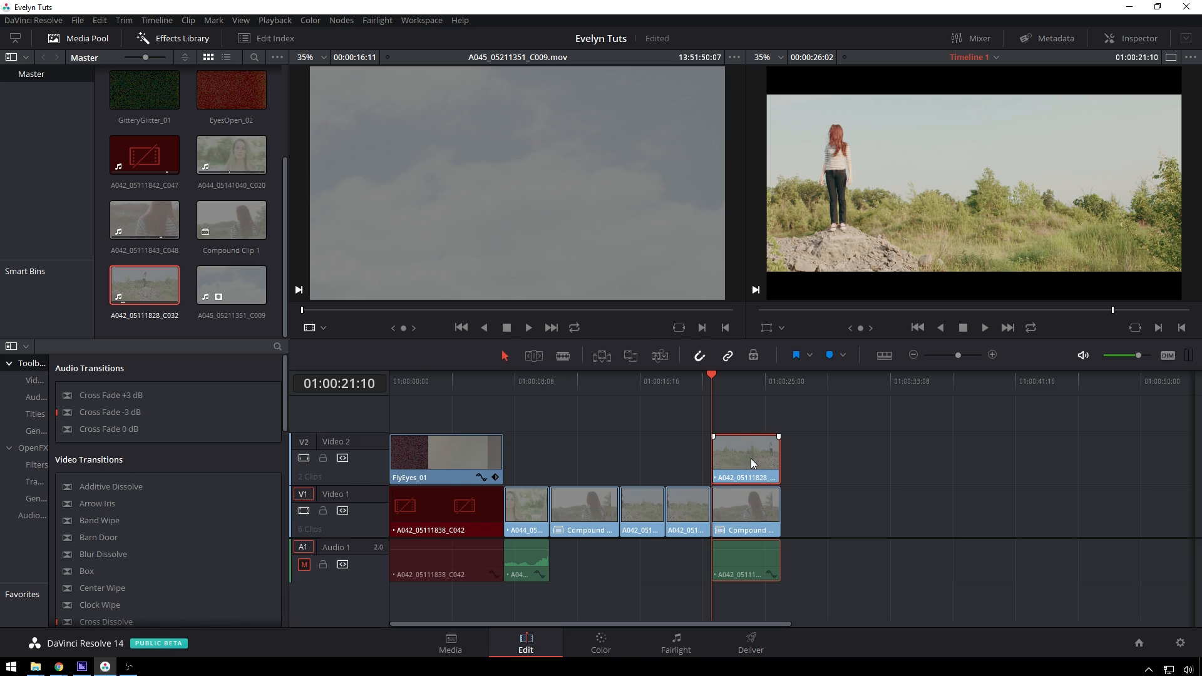
left_click(601, 642)
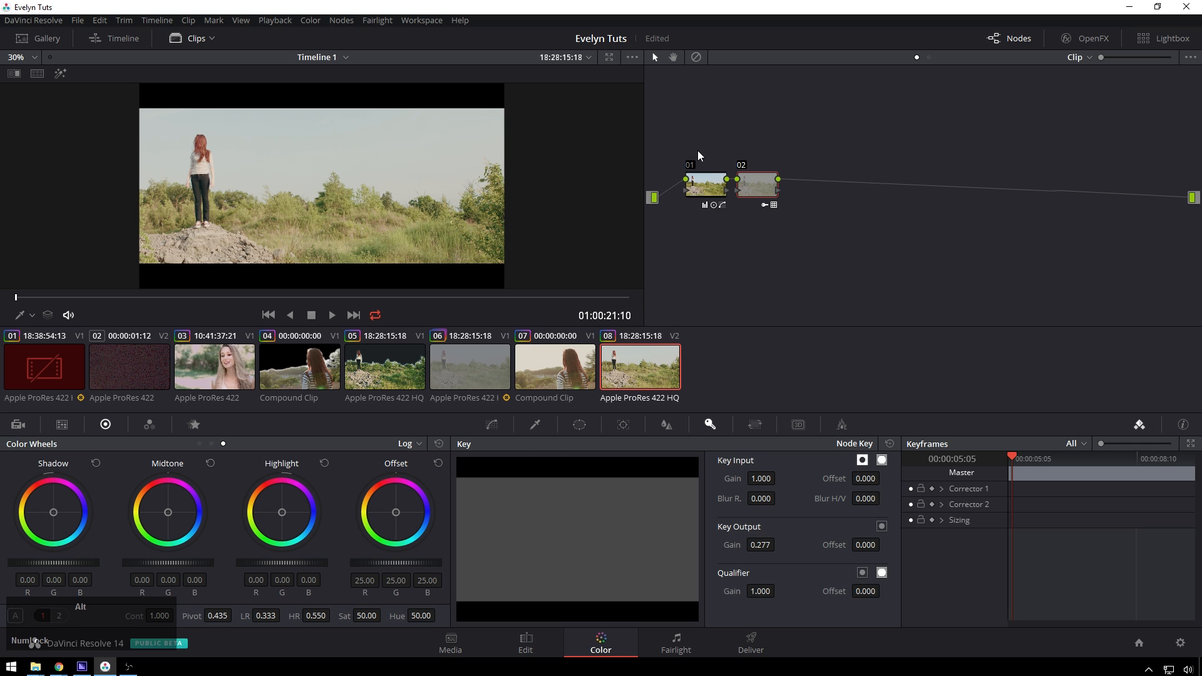
- Add a third serial node after node 02 with an alpha output, and begin renaming it
left_click(706, 186)
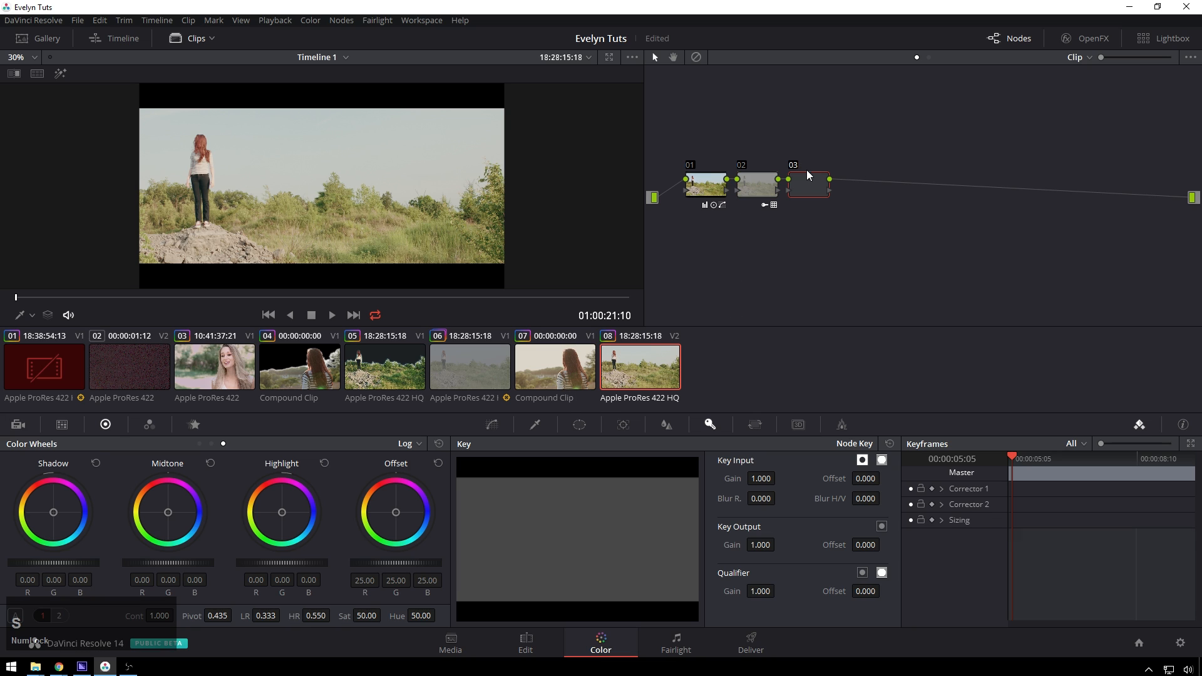
right_click(809, 182)
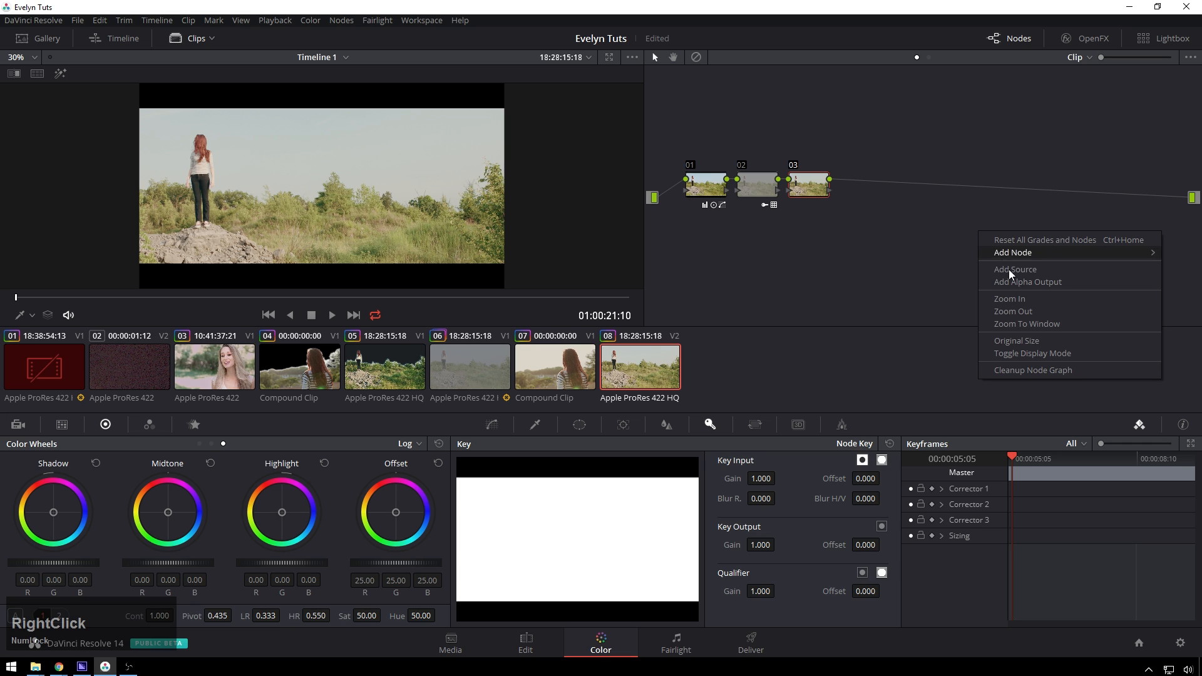
left_click(1050, 253)
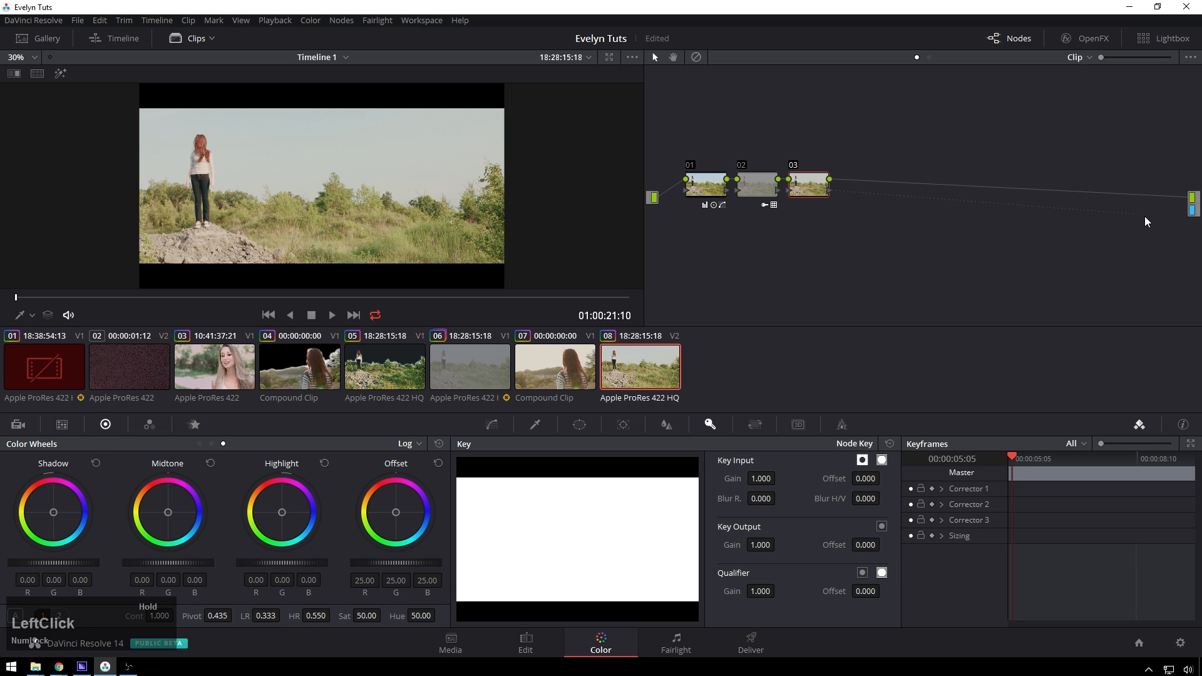
right_click(809, 185)
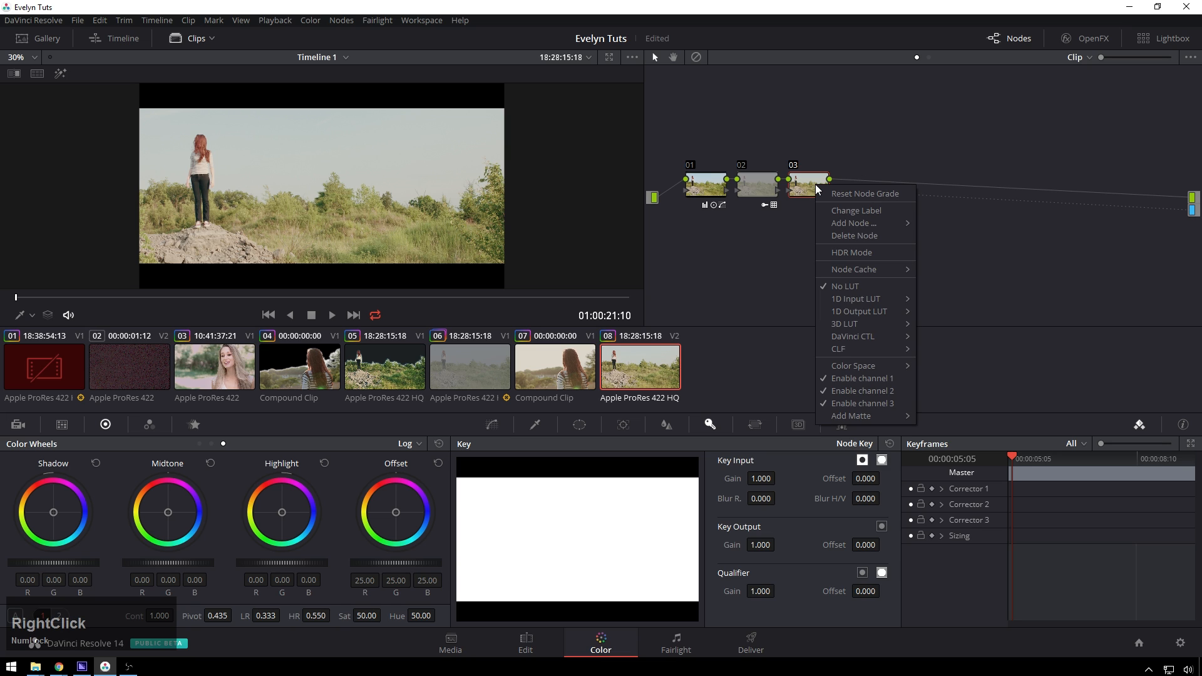
left_click(856, 210)
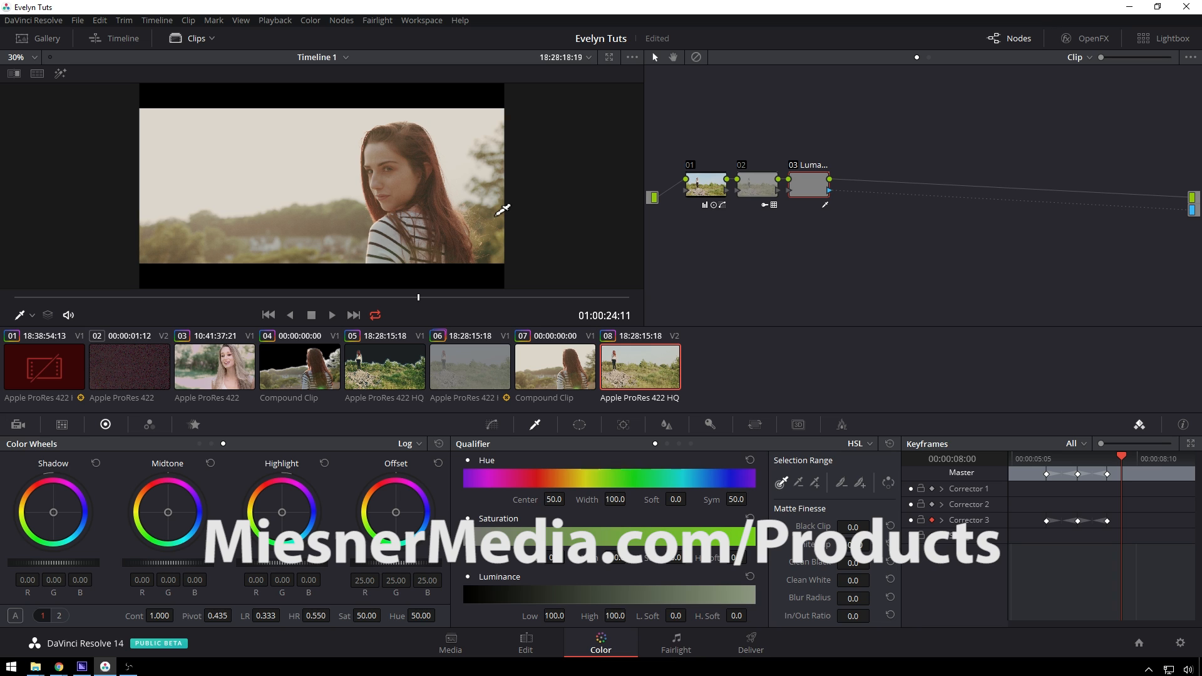
- Select node 02 and bring up its node options listing LUT choices
left_click(758, 186)
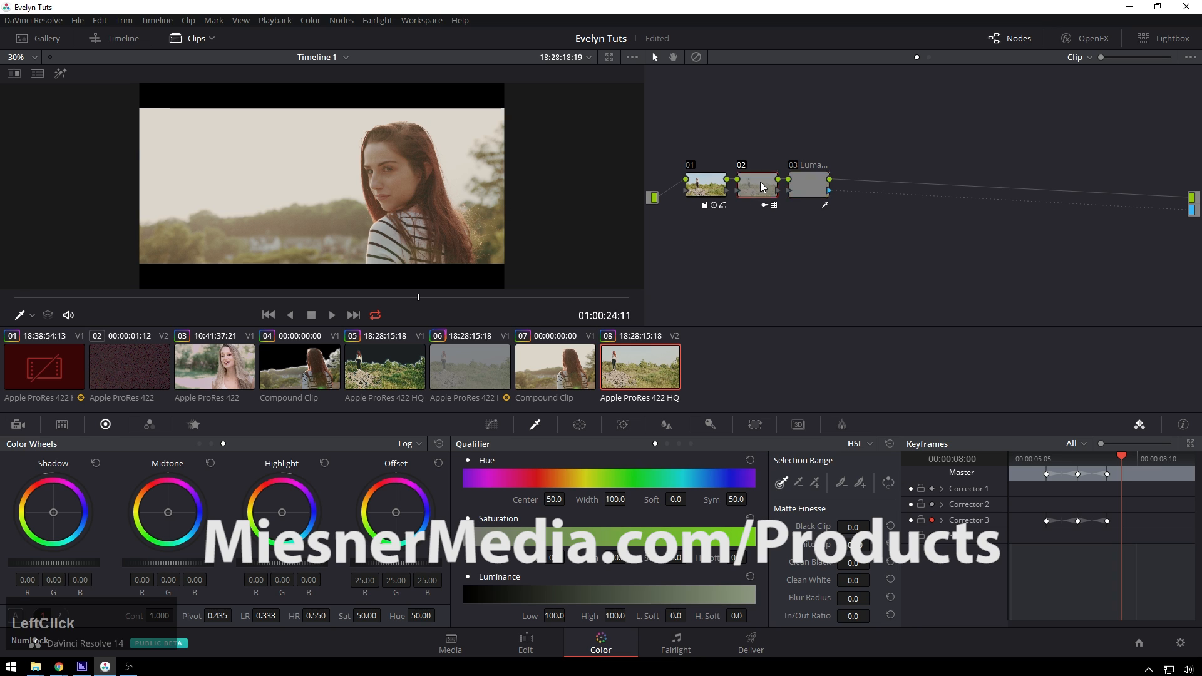
right_click(758, 185)
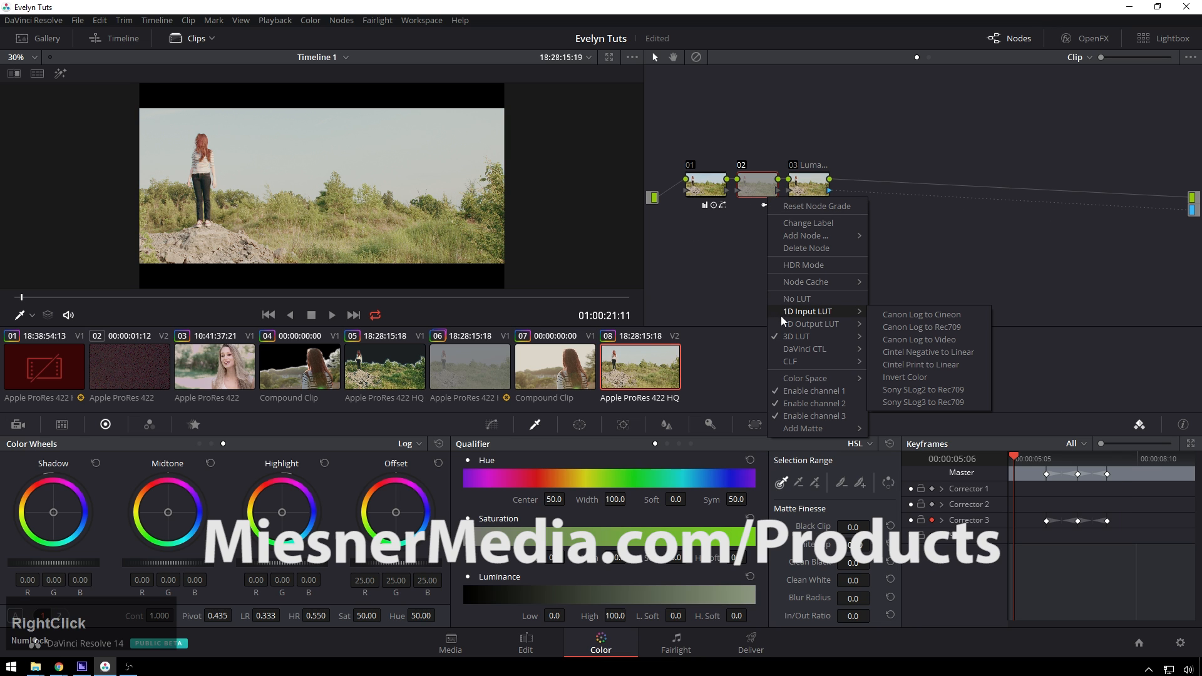